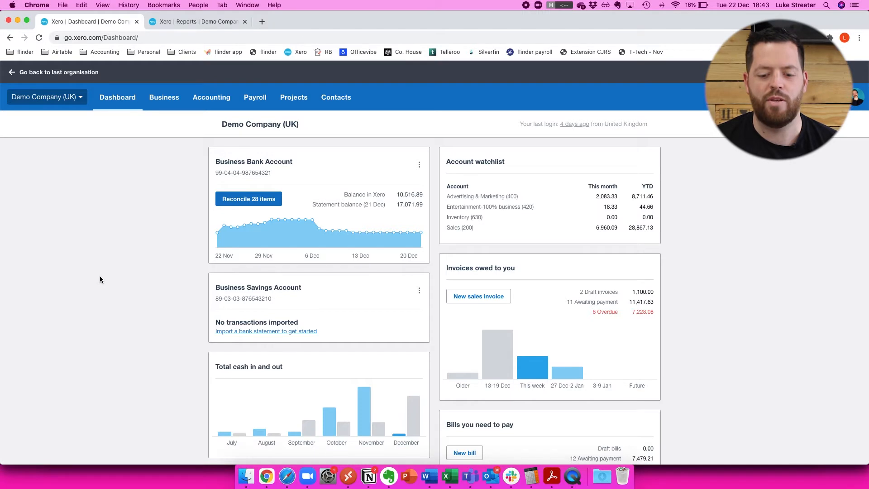
{"action": "mouse_move", "coordinate": [168, 214]}
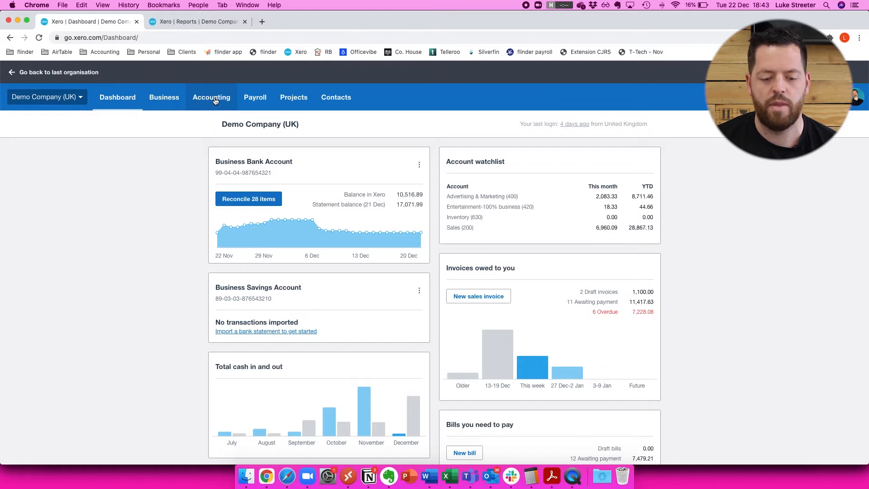
- Go to Accounting > Advanced and choose the Tracking categories settings
{"action": "left_click", "coordinate": [211, 96]}
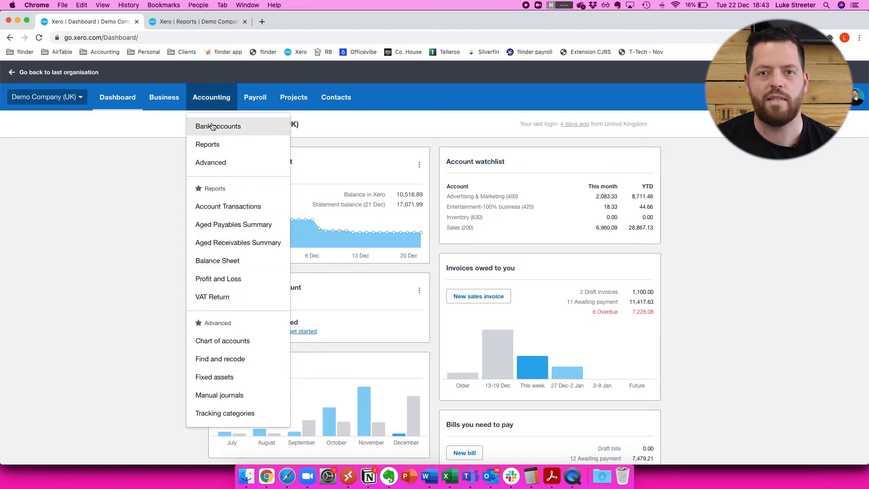
{"action": "mouse_move", "coordinate": [210, 162]}
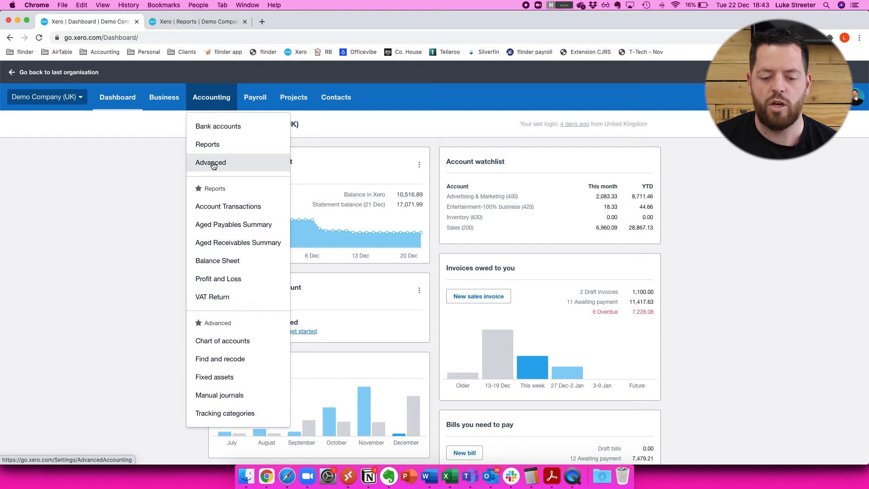
{"action": "left_click", "coordinate": [211, 162]}
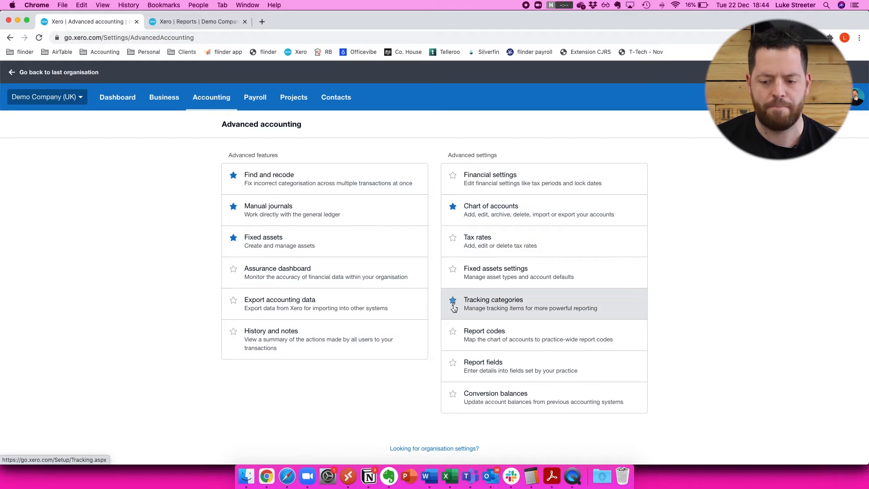
{"action": "left_click", "coordinate": [492, 304]}
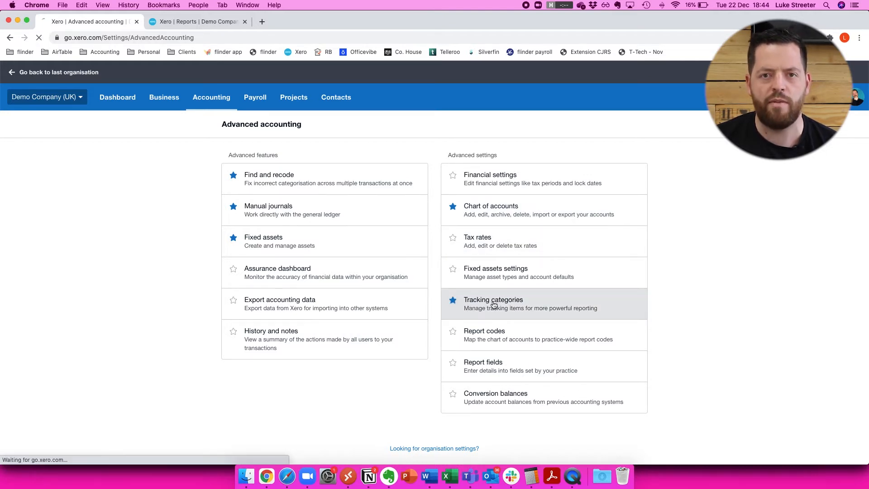
- Add a tracking category 'Demo 1' with the option 'Demo' and save it
{"action": "left_click", "coordinate": [492, 299]}
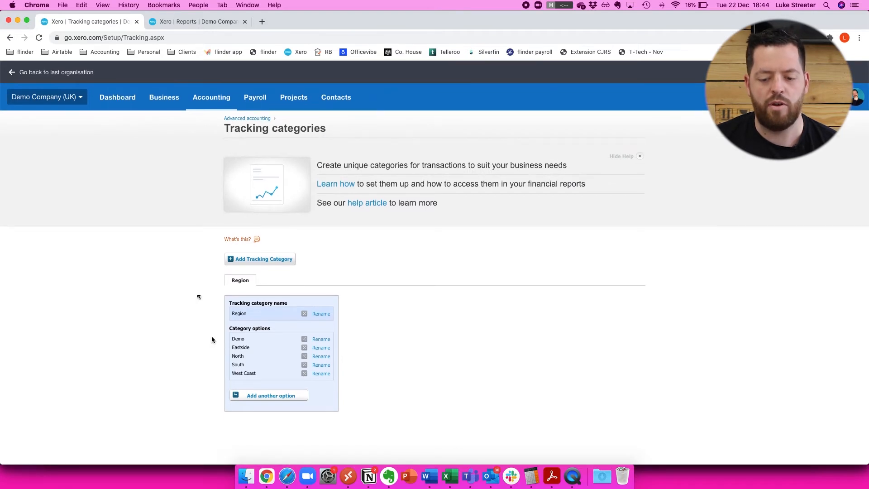
{"action": "mouse_move", "coordinate": [264, 272]}
{"action": "type", "text": "D"}
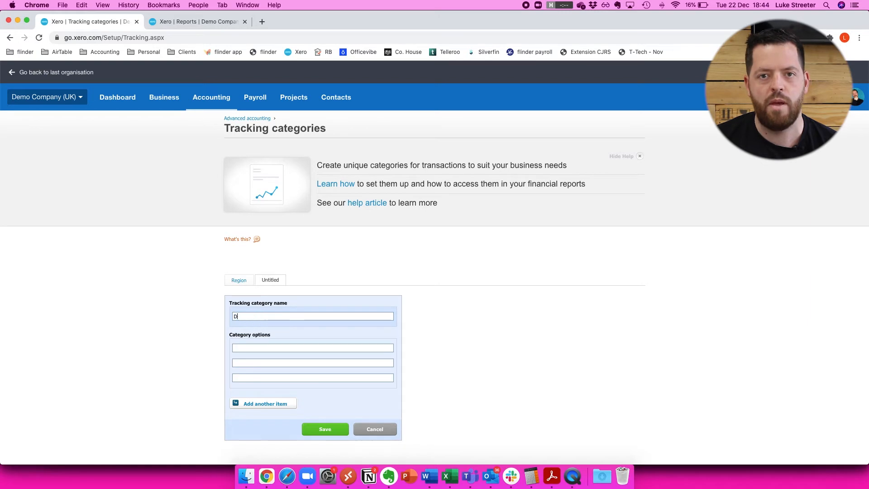
{"action": "type", "text": "emo 1"}
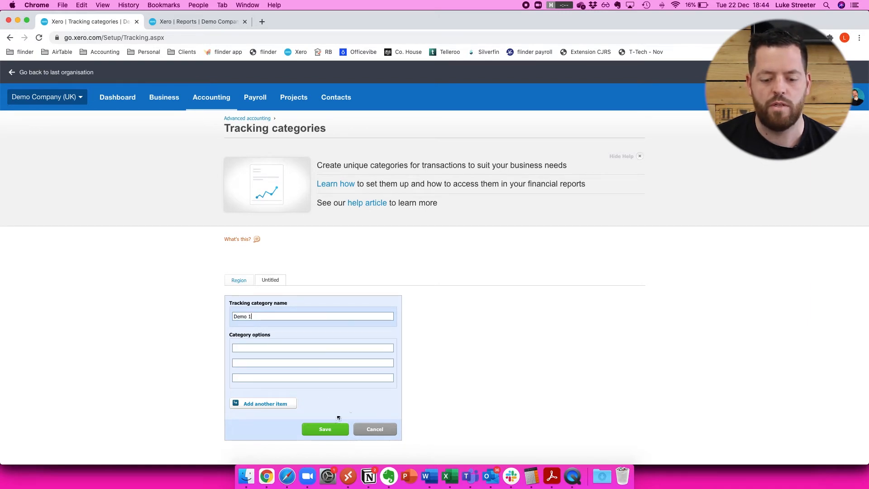
{"action": "type", "text": "Demo"}
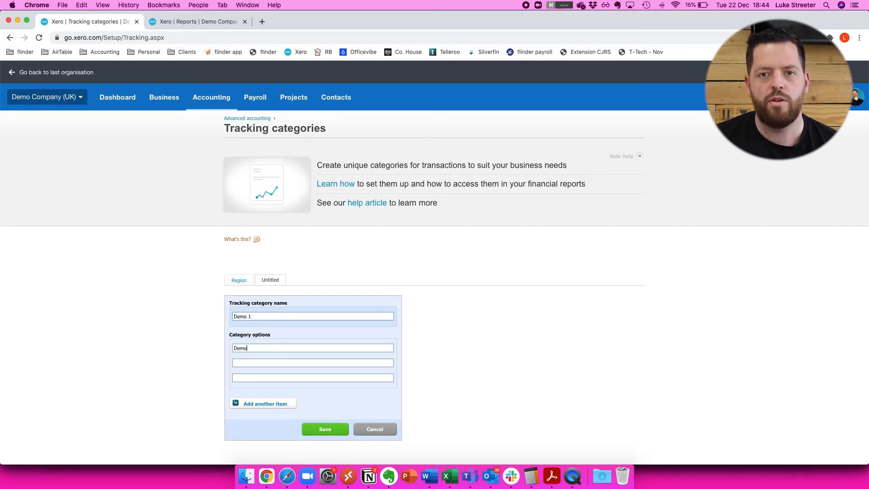
{"action": "left_click", "coordinate": [325, 429]}
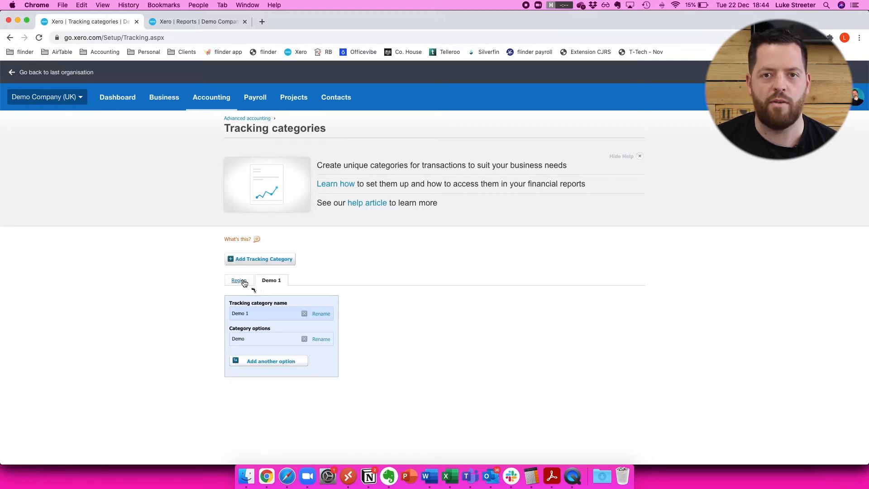
- Rename the Region category's 'Demo' option to 'Demo 2'
{"action": "left_click", "coordinate": [239, 280]}
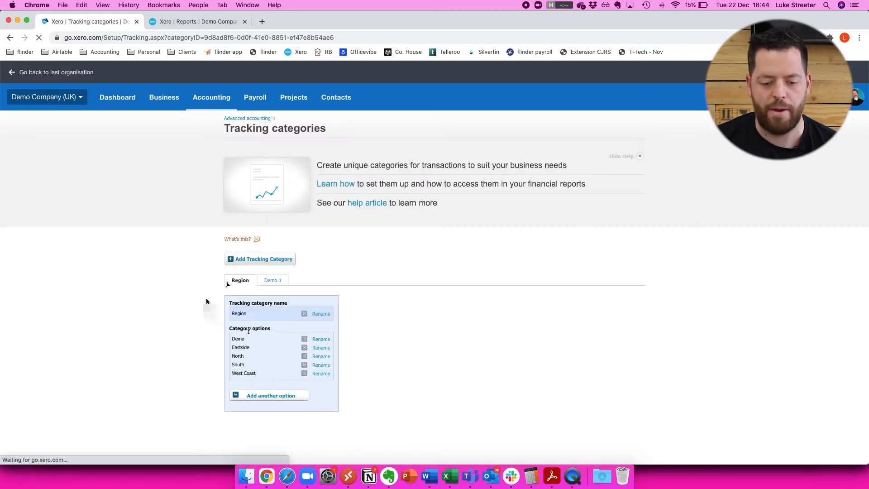
{"action": "left_click", "coordinate": [321, 338]}
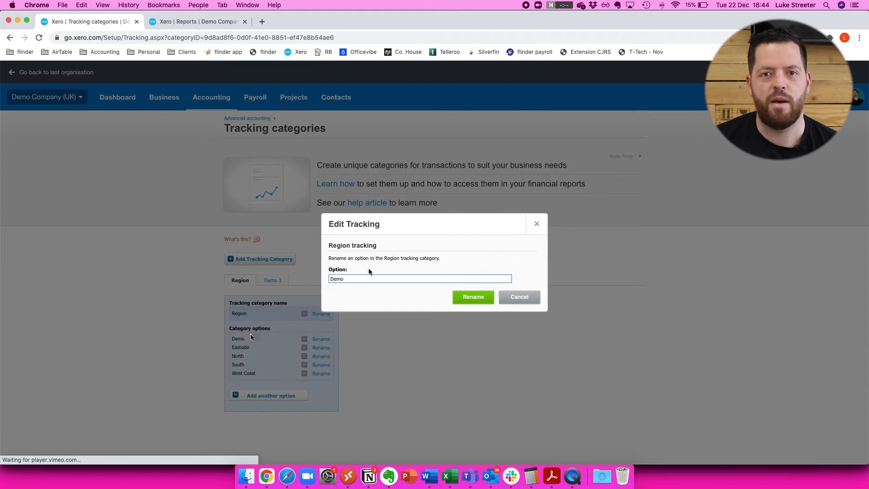
{"action": "left_click", "coordinate": [473, 297]}
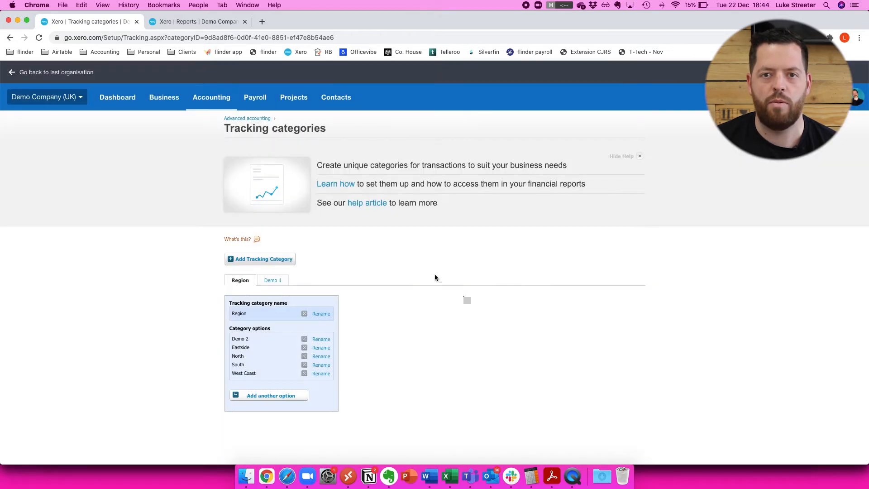
{"action": "mouse_move", "coordinate": [164, 100]}
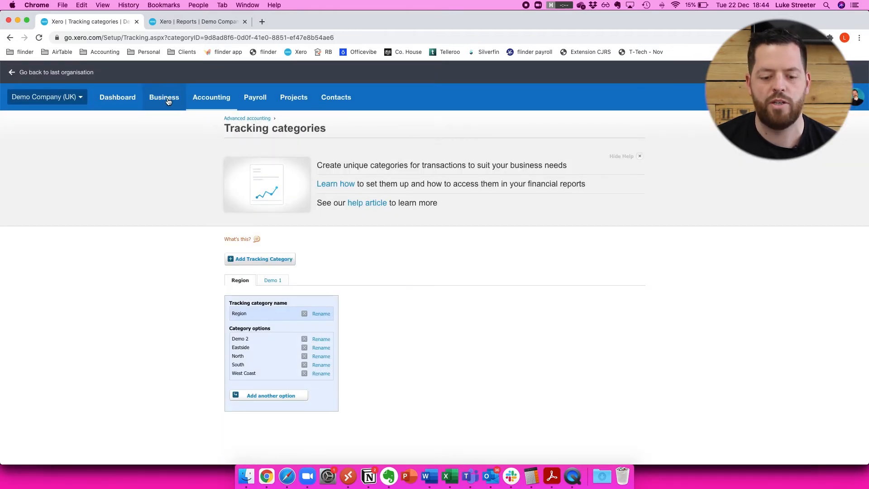
- Start a new sales invoice from the Business > Invoices list
{"action": "left_click", "coordinate": [164, 97]}
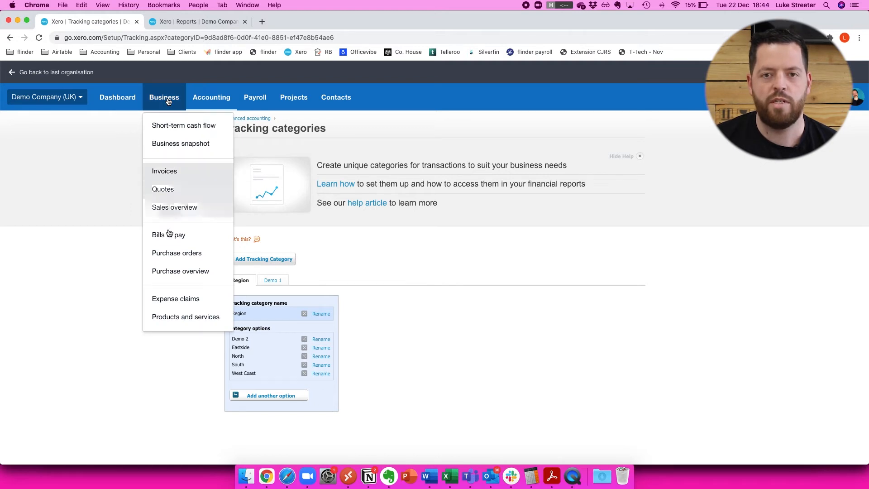
{"action": "mouse_move", "coordinate": [164, 171]}
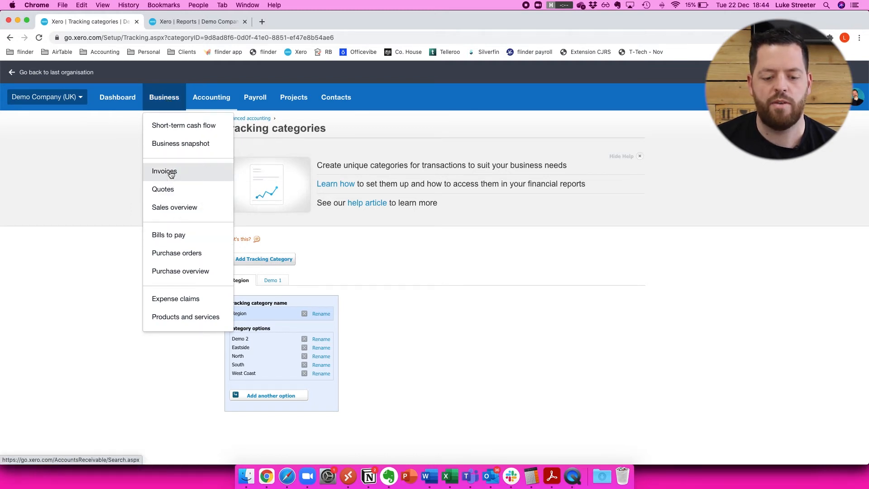
{"action": "left_click", "coordinate": [164, 171]}
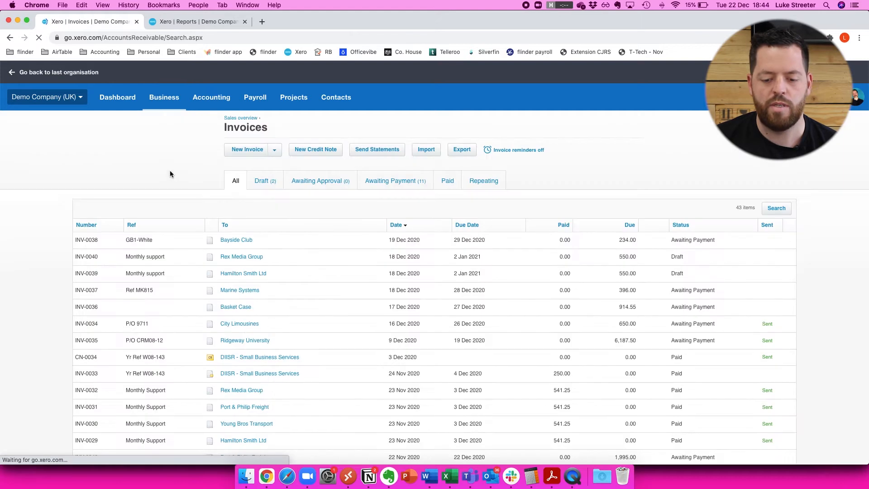
{"action": "left_click", "coordinate": [247, 150]}
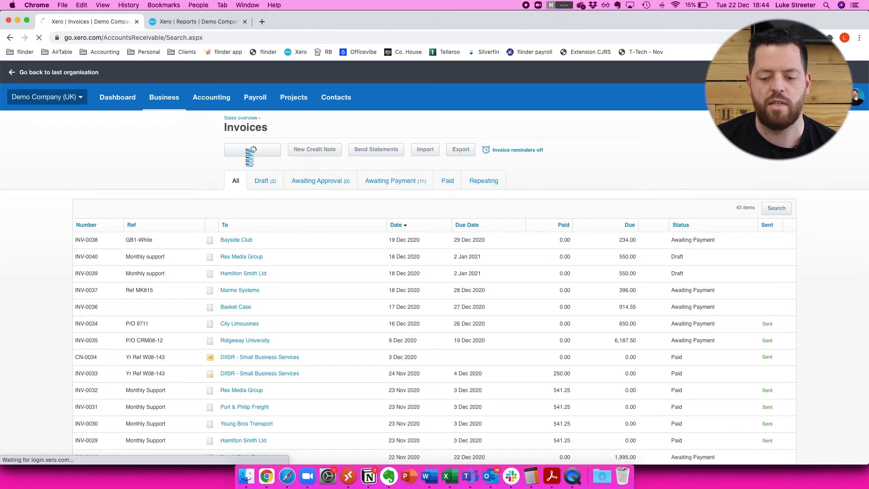
- Set the Region of the first and second invoice lines to North
{"action": "left_click", "coordinate": [252, 149]}
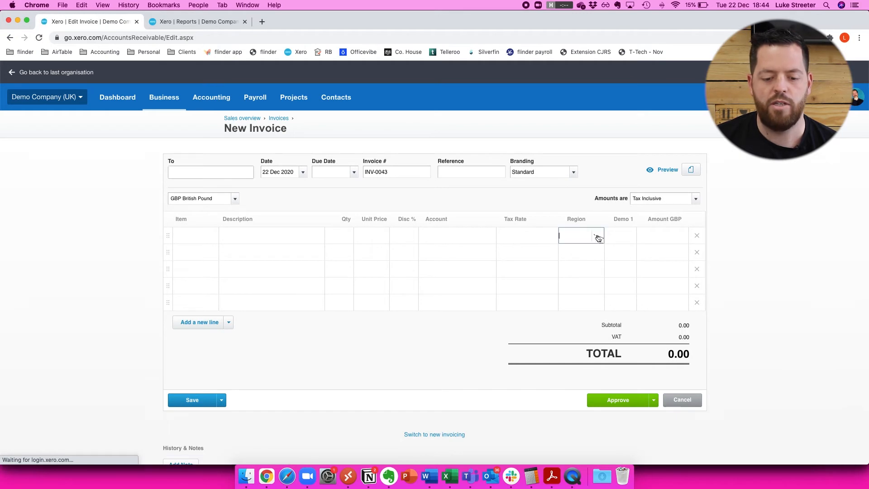
{"action": "left_click", "coordinate": [581, 235]}
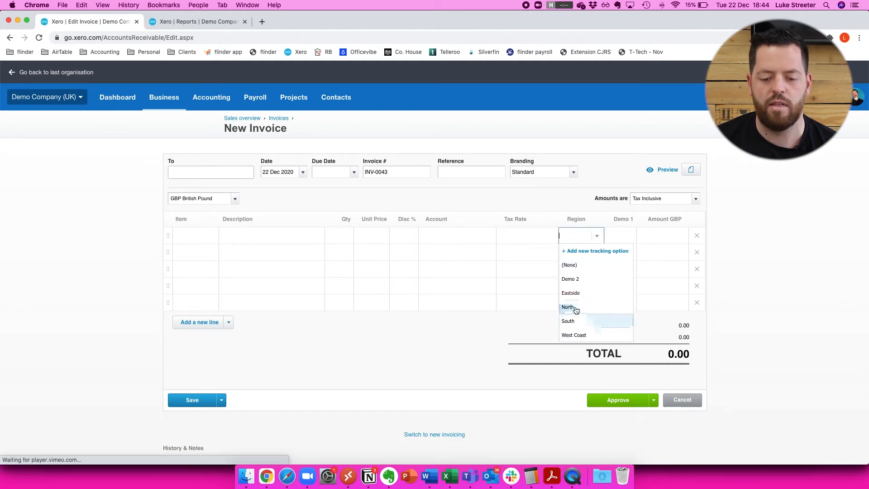
{"action": "left_click", "coordinate": [568, 307]}
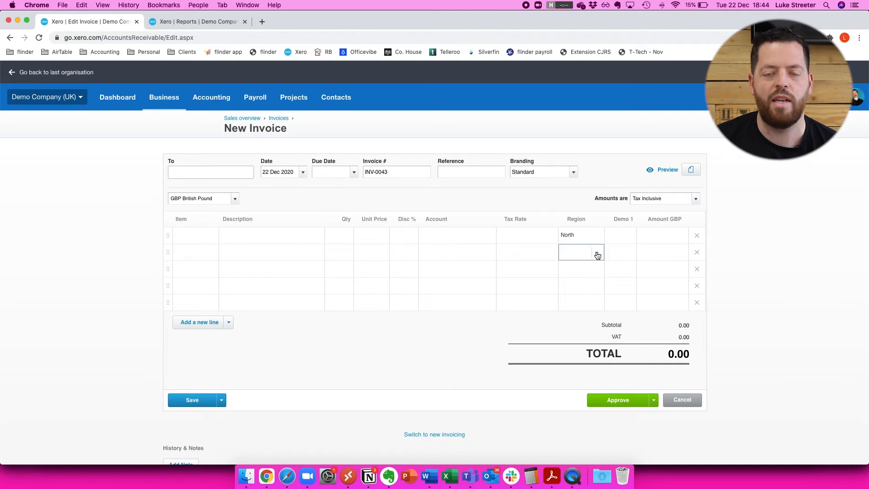
{"action": "left_click", "coordinate": [580, 253]}
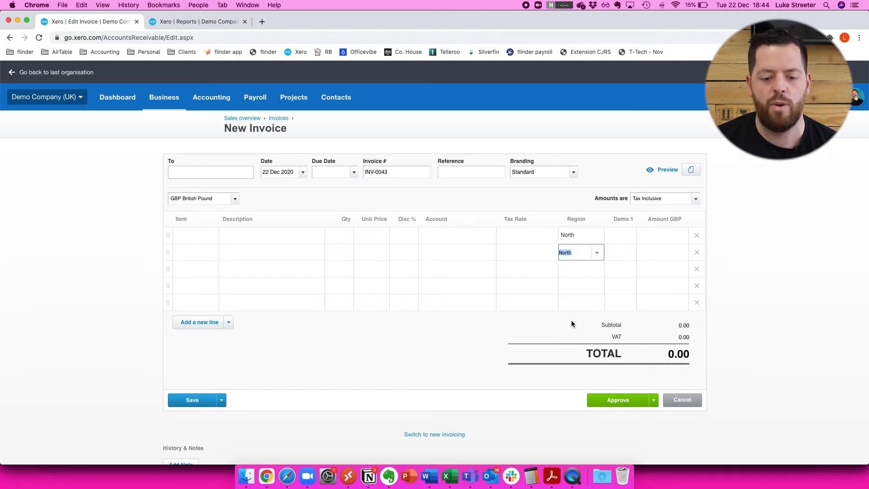
{"action": "mouse_move", "coordinate": [141, 178]}
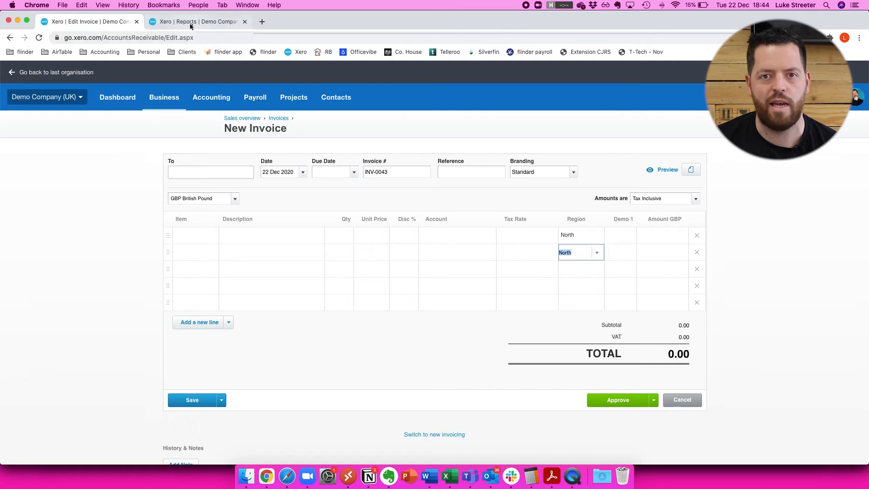
{"action": "mouse_move", "coordinate": [198, 20]}
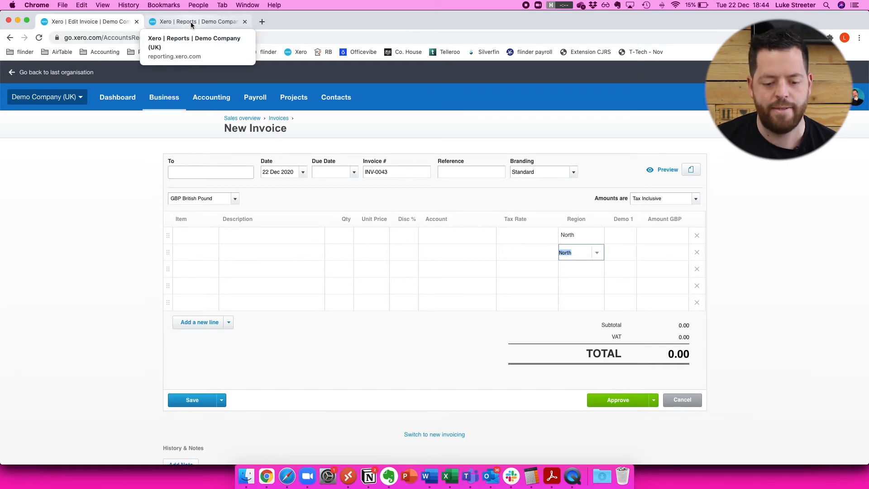
- Start a new manual journal showing the Region column, then return to Reports
{"action": "left_click", "coordinate": [194, 21]}
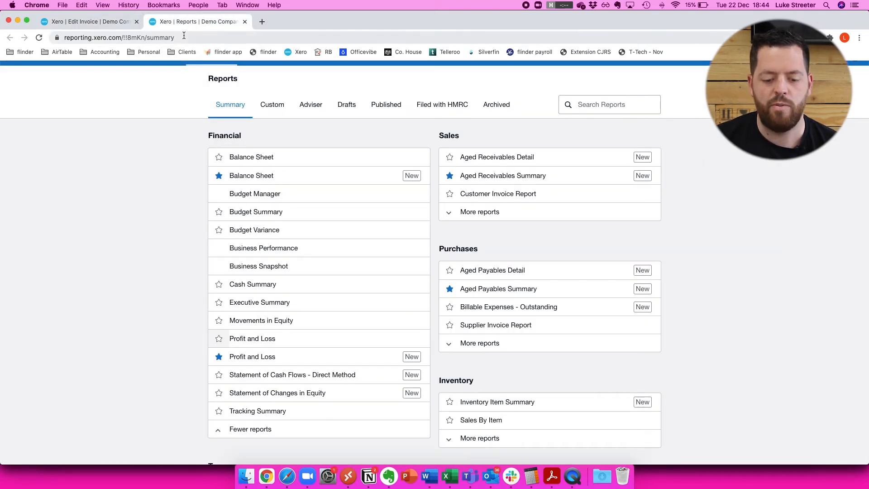
{"action": "mouse_move", "coordinate": [253, 338]}
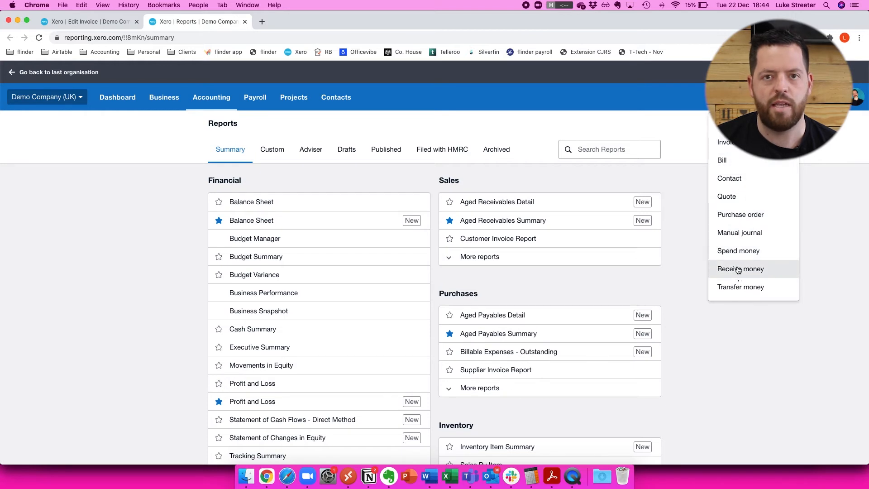
{"action": "left_click", "coordinate": [740, 233]}
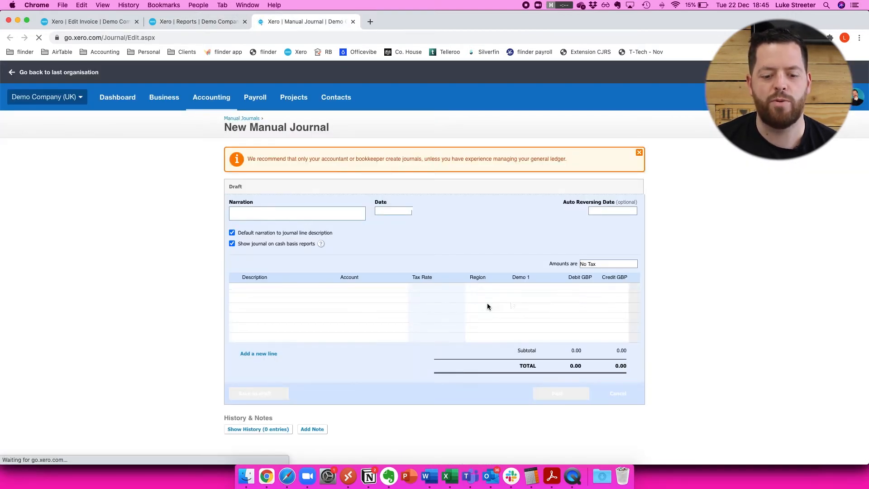
{"action": "left_click", "coordinate": [487, 287]}
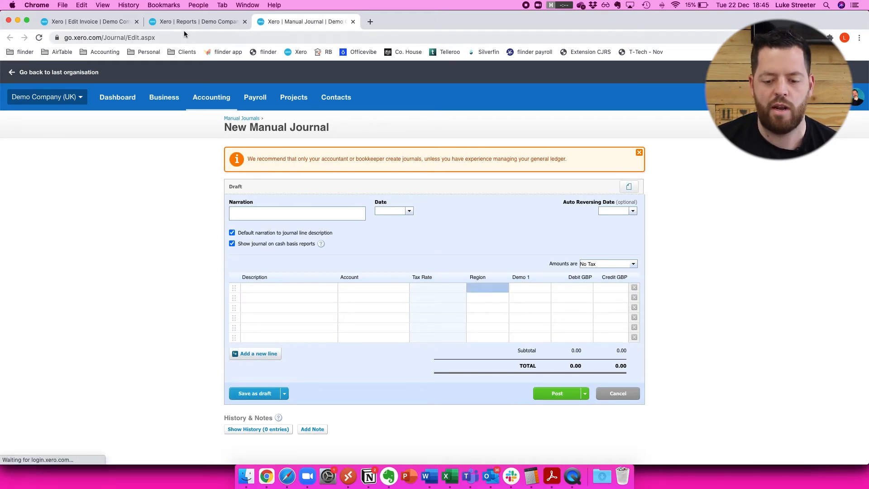
{"action": "left_click", "coordinate": [197, 21]}
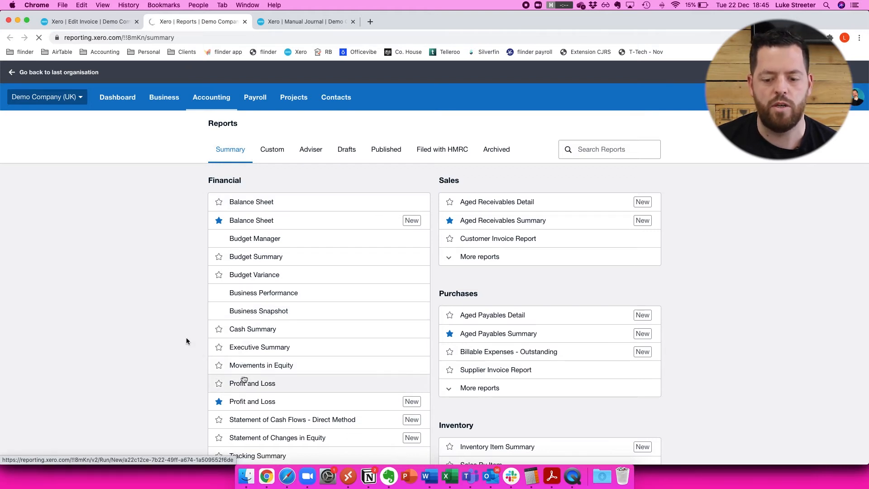
- Bring up the Profit and Loss report with its comparison and extra filter options
{"action": "left_click", "coordinate": [252, 383]}
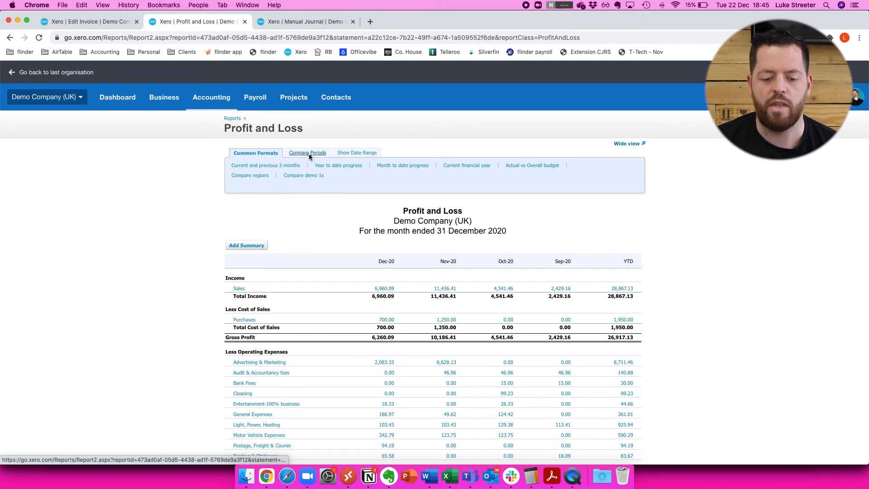
{"action": "left_click", "coordinate": [307, 152]}
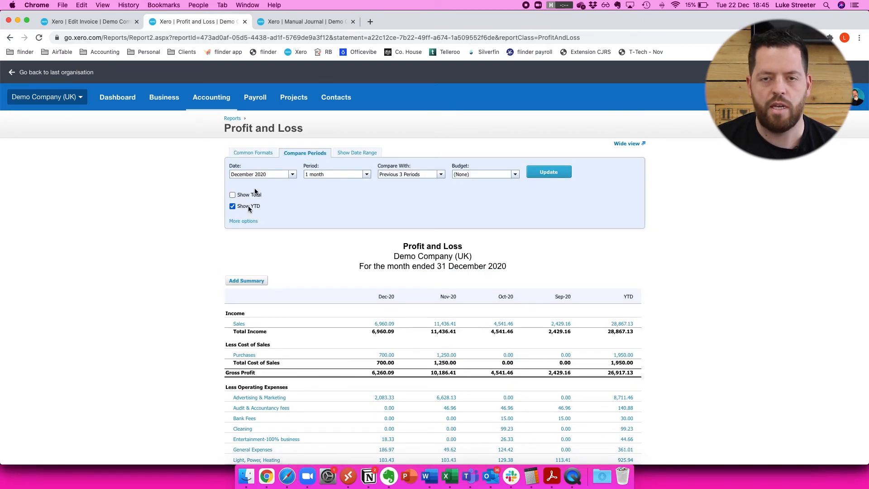
{"action": "left_click", "coordinate": [243, 221]}
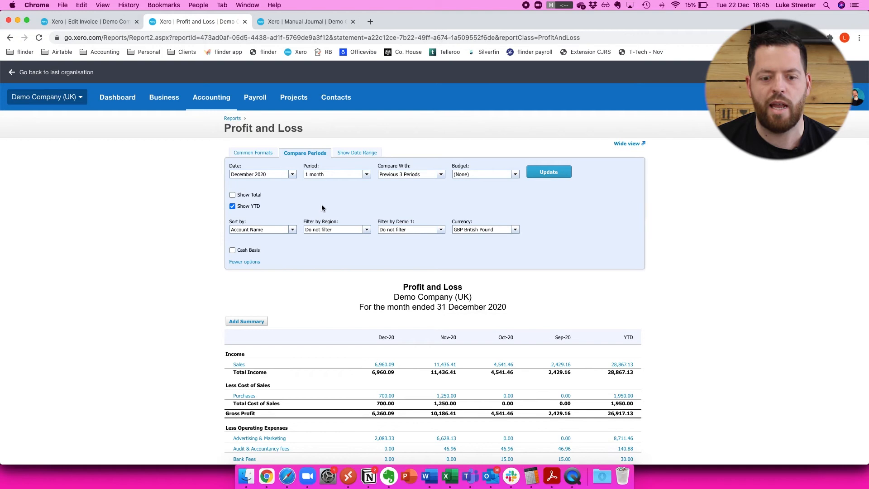
- Set Filter by Region to All Regions
{"action": "scroll", "scroll_direction": "down", "scroll_amount": 3}
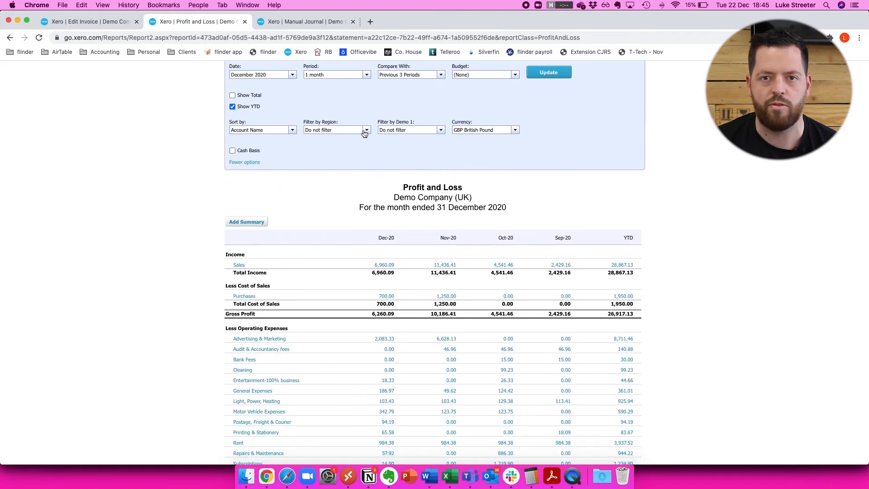
{"action": "left_click", "coordinate": [364, 130]}
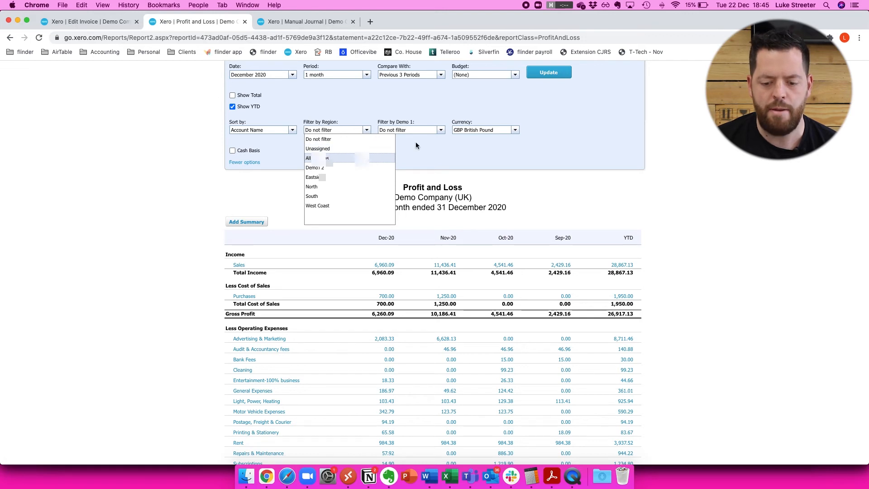
{"action": "left_click", "coordinate": [308, 157]}
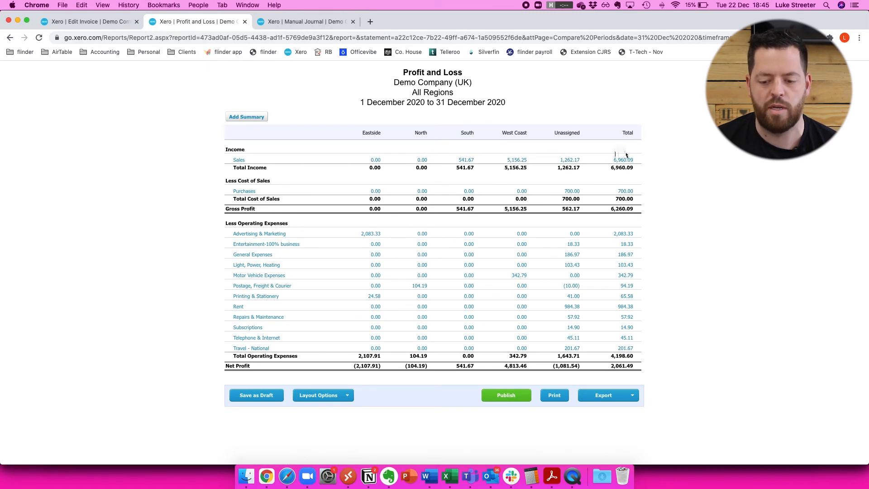
{"action": "mouse_move", "coordinate": [502, 380]}
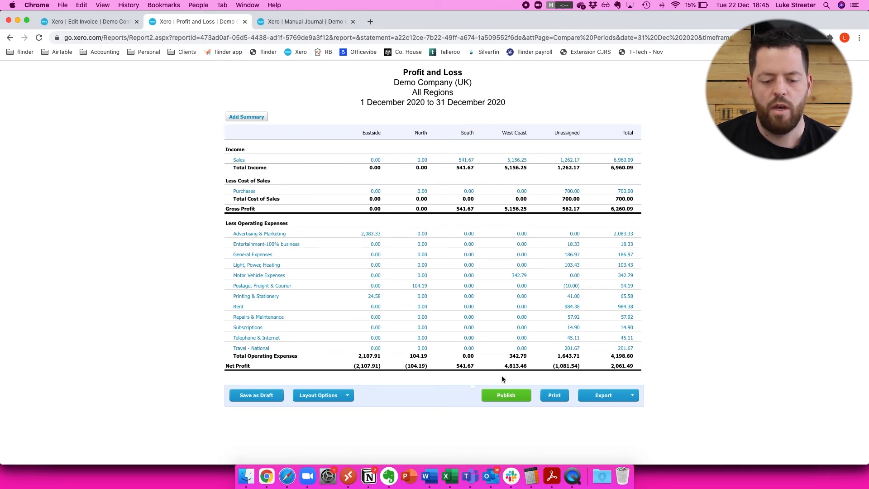
{"action": "mouse_move", "coordinate": [471, 387]}
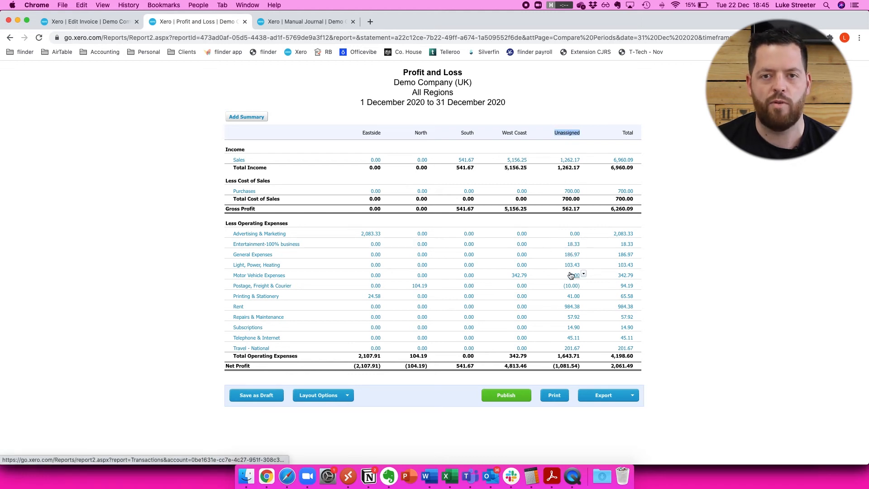
{"action": "mouse_move", "coordinate": [569, 159]}
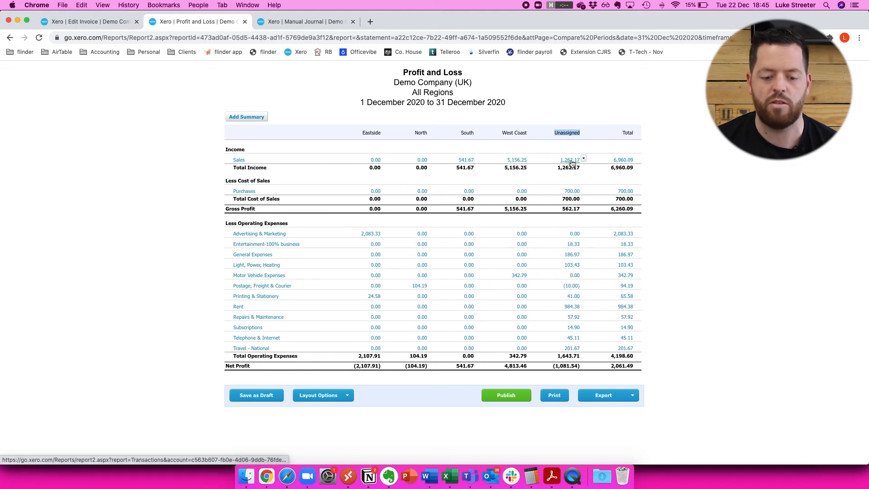
- Drill into the Unassigned region's Sales amount to list its transactions
{"action": "left_click", "coordinate": [569, 160]}
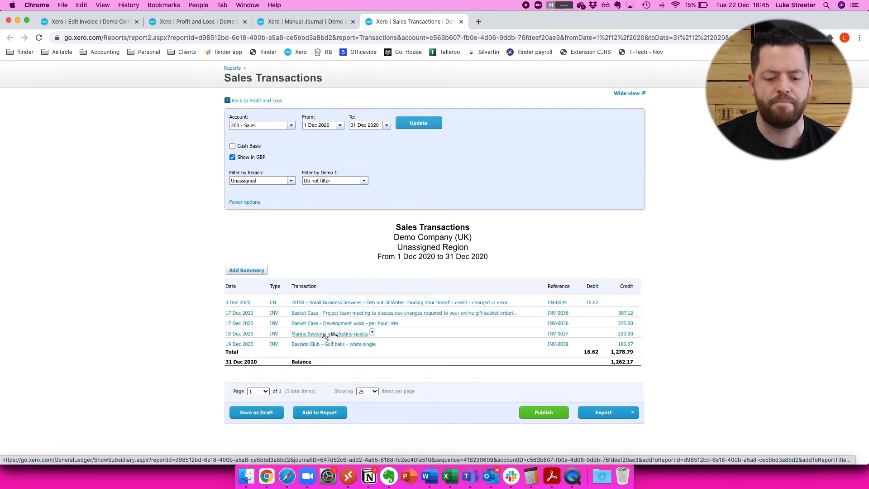
- Edit invoice INV-0037, tag the Marketing guides line with Demo 2 and save
{"action": "left_click", "coordinate": [350, 333]}
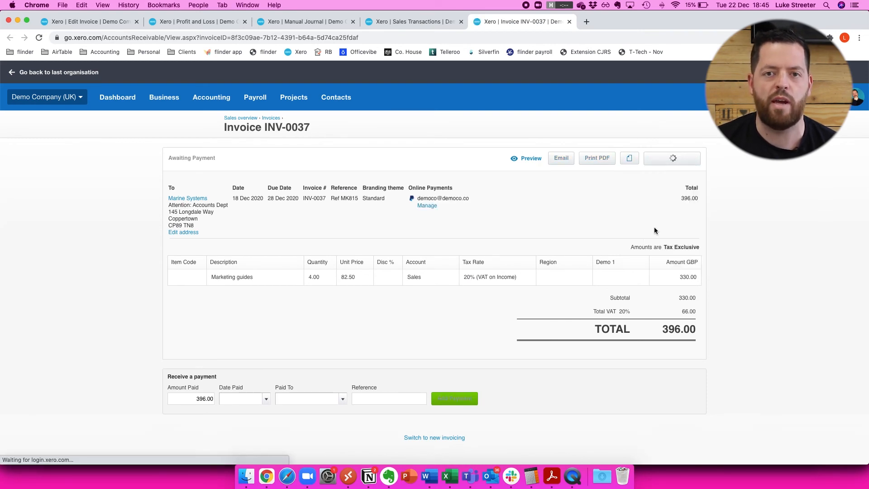
{"action": "left_click", "coordinate": [670, 158]}
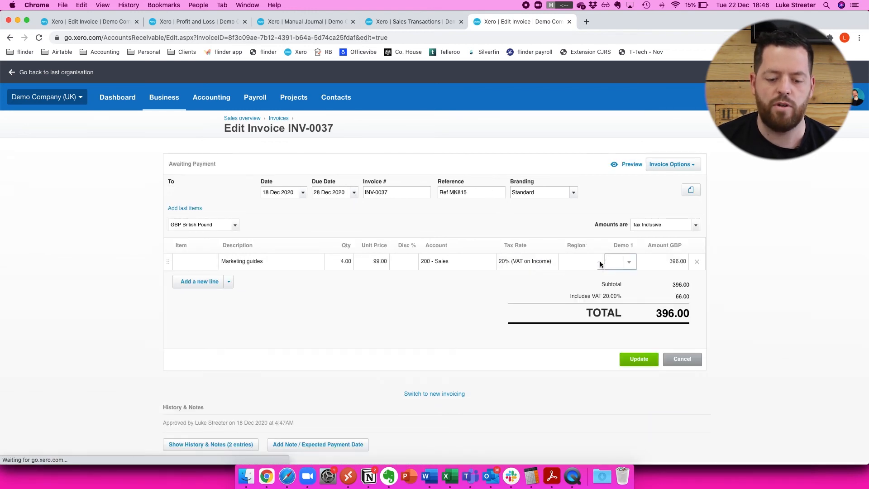
{"action": "left_click", "coordinate": [597, 261]}
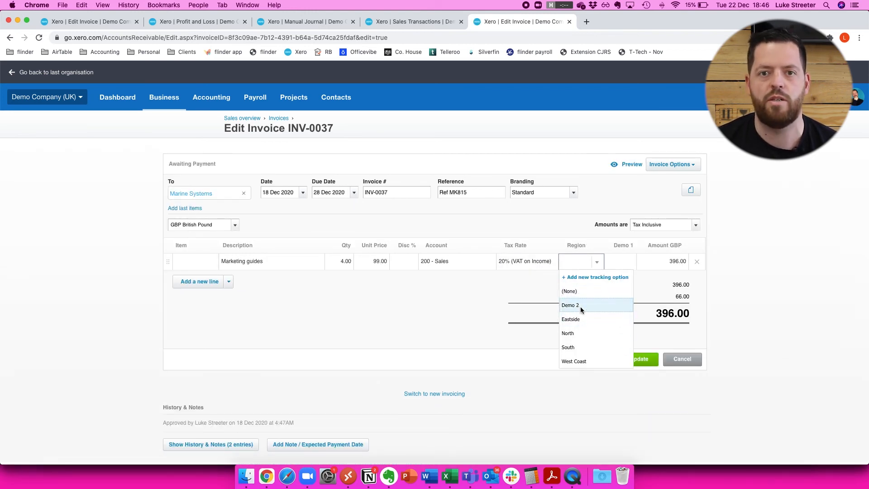
{"action": "left_click", "coordinate": [570, 305]}
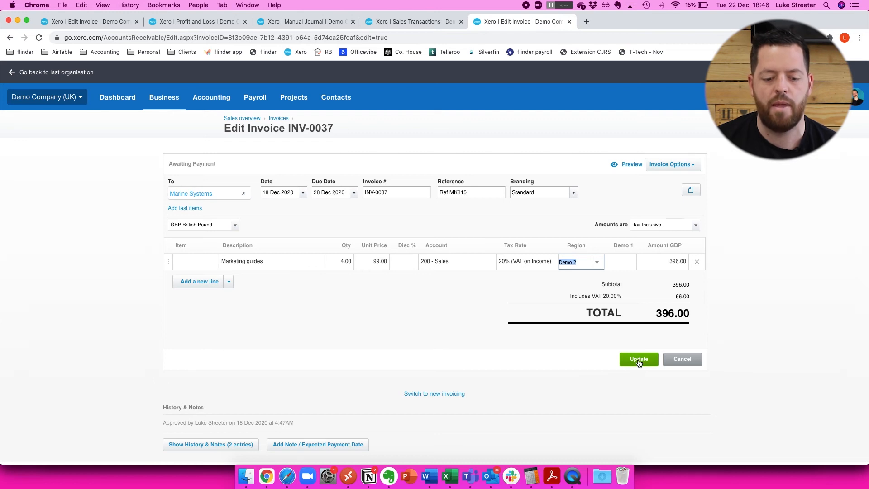
{"action": "left_click", "coordinate": [639, 359]}
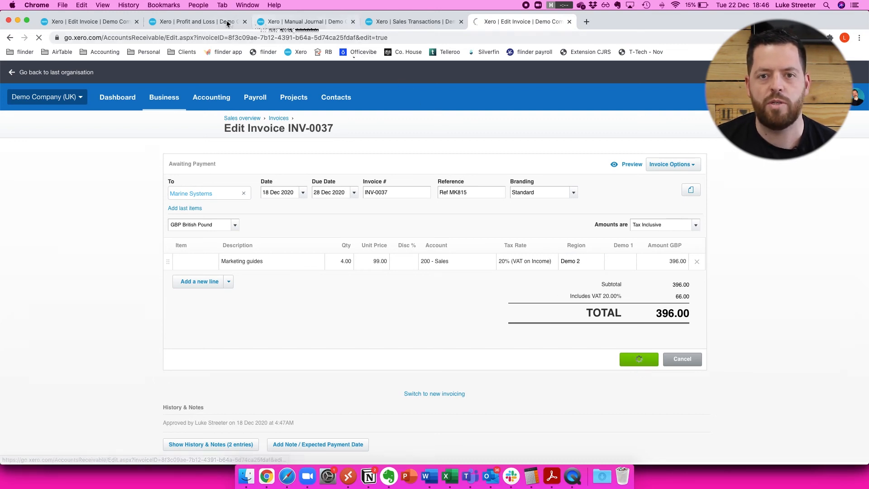
{"action": "left_click", "coordinate": [196, 21]}
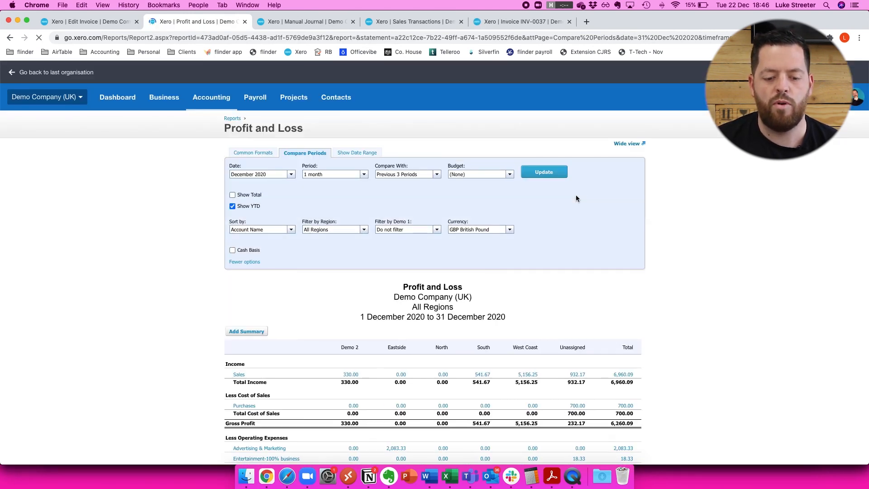
- Review the refreshed report: Demo 2 shows 330.00 and Unassigned sales 932.17
{"action": "scroll", "scroll_direction": "down", "scroll_amount": 3}
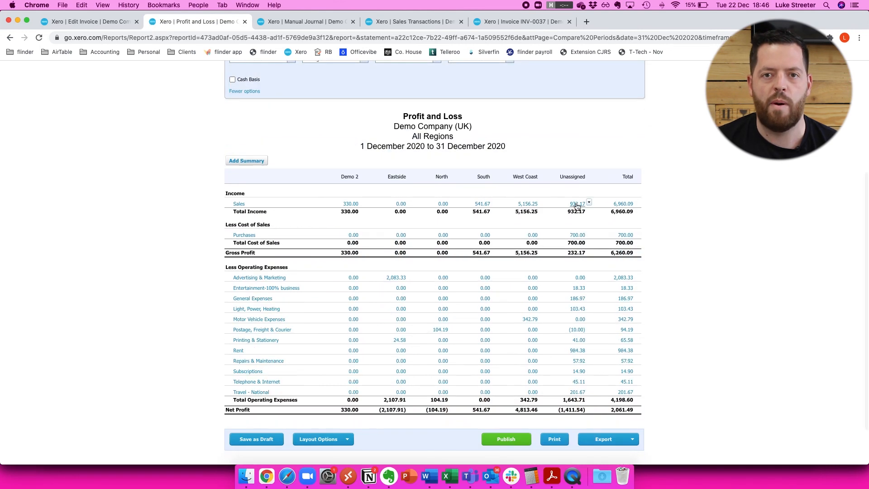
{"action": "mouse_move", "coordinate": [578, 206]}
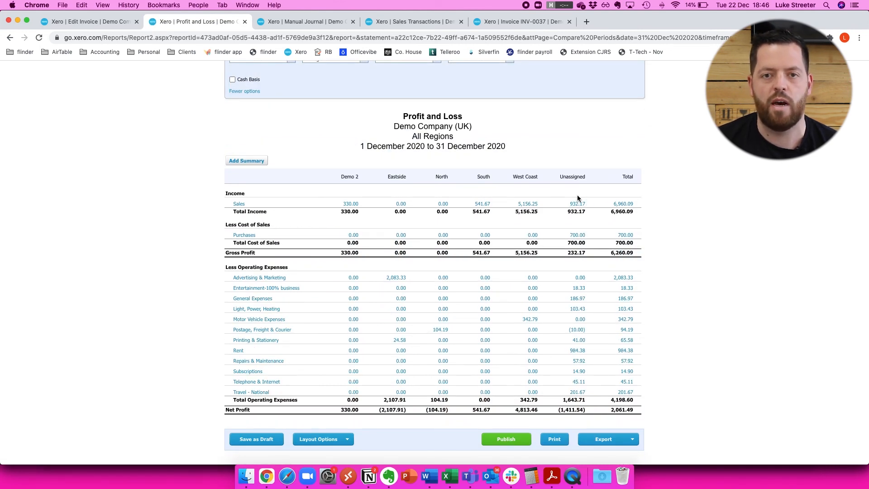